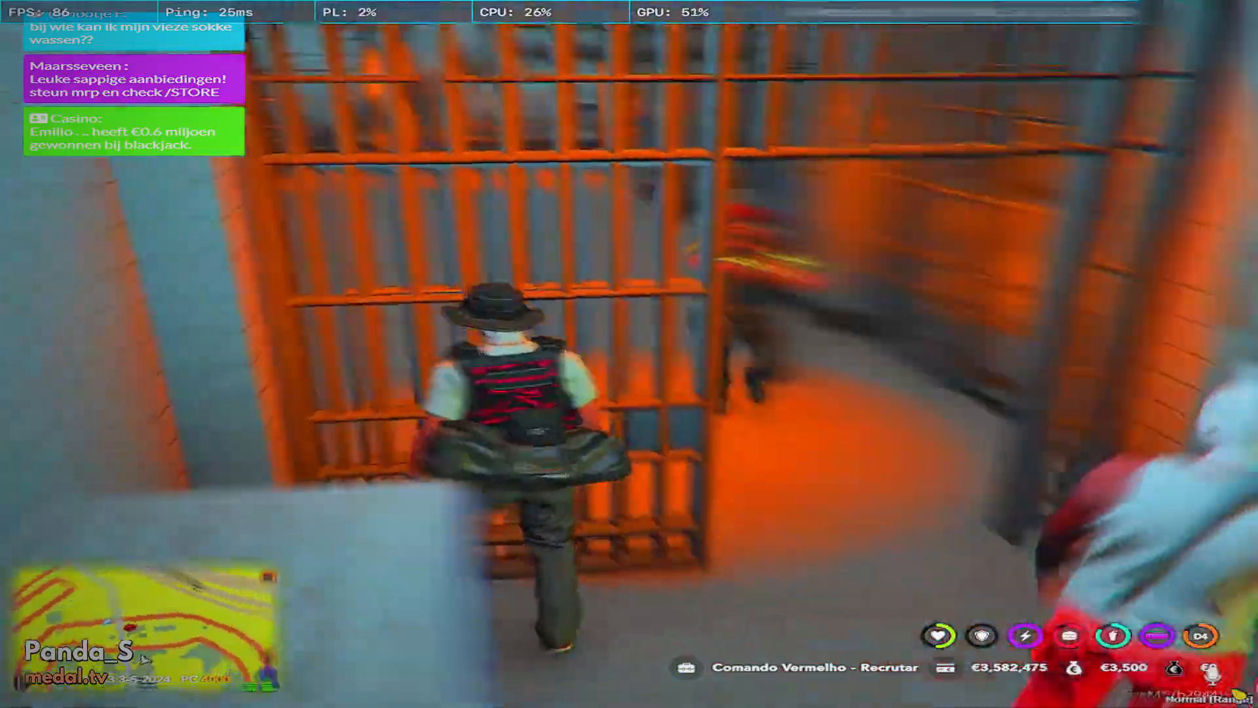
pyautogui.moveTo(629, 354)
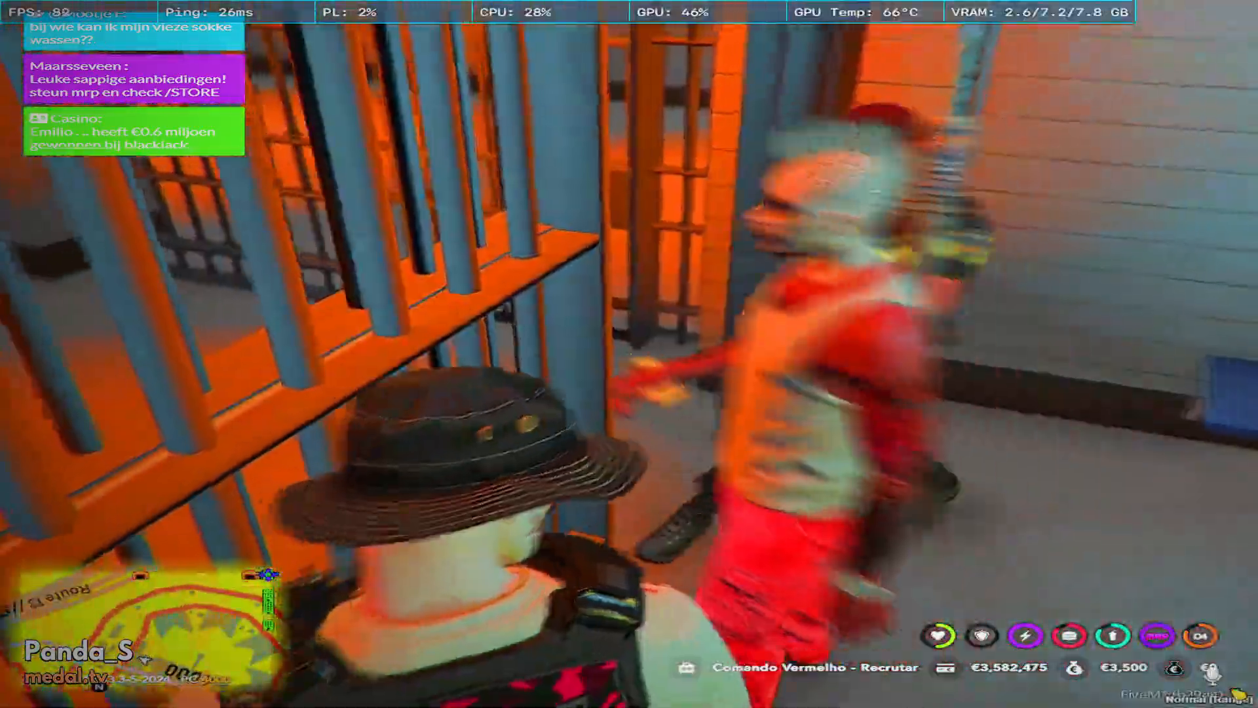